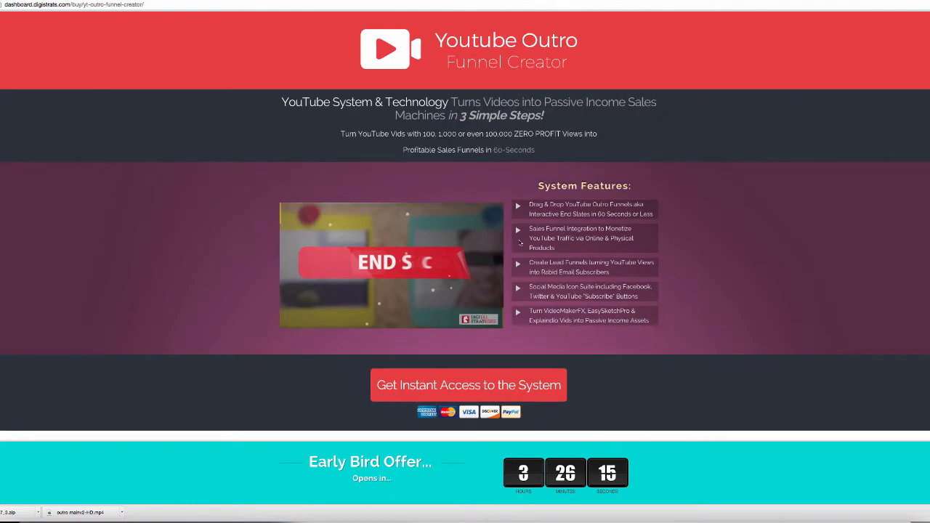
Open the template folder listing Fonts plus Corkboard, Lights, Mobile-1 and Original .pptx files
{"action": "scroll", "scroll_direction": "down", "scroll_amount": 3}
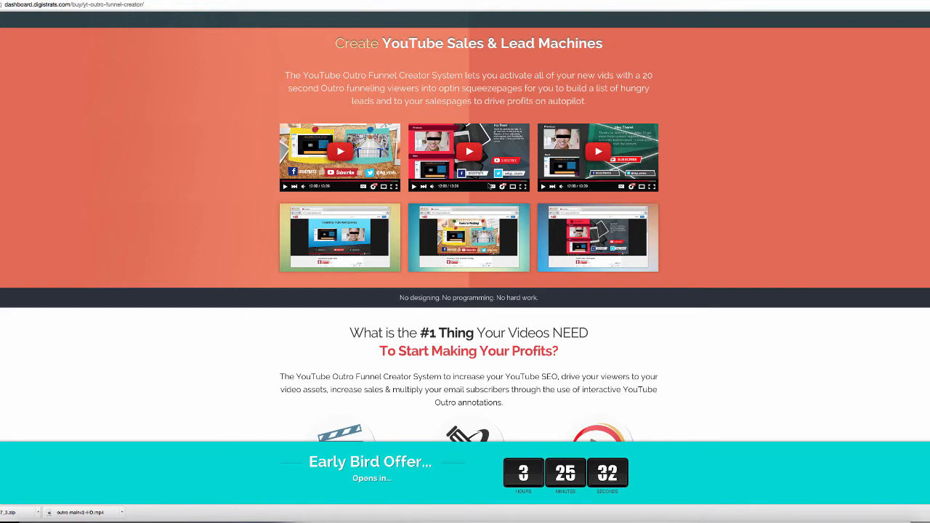
{"action": "mouse_move", "coordinate": [183, 372]}
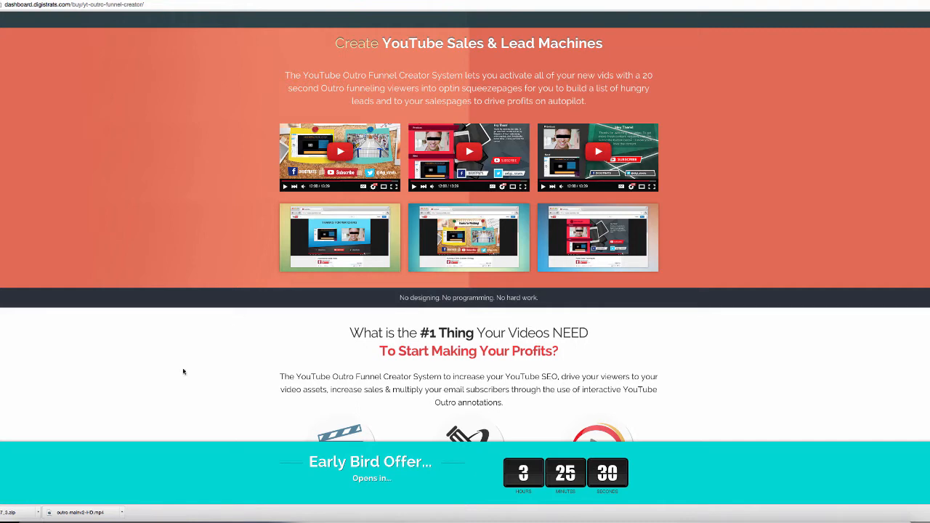
{"action": "mouse_move", "coordinate": [319, 408]}
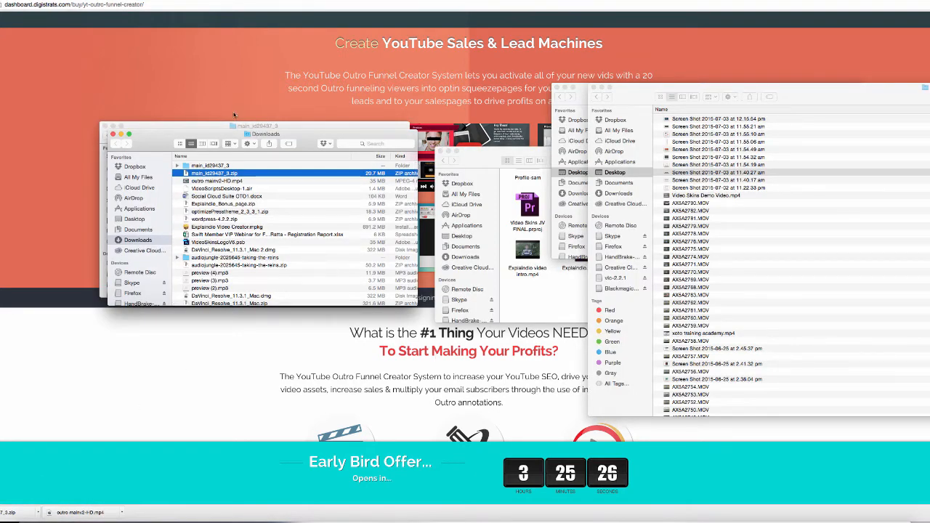
{"action": "double_click", "coordinate": [211, 173]}
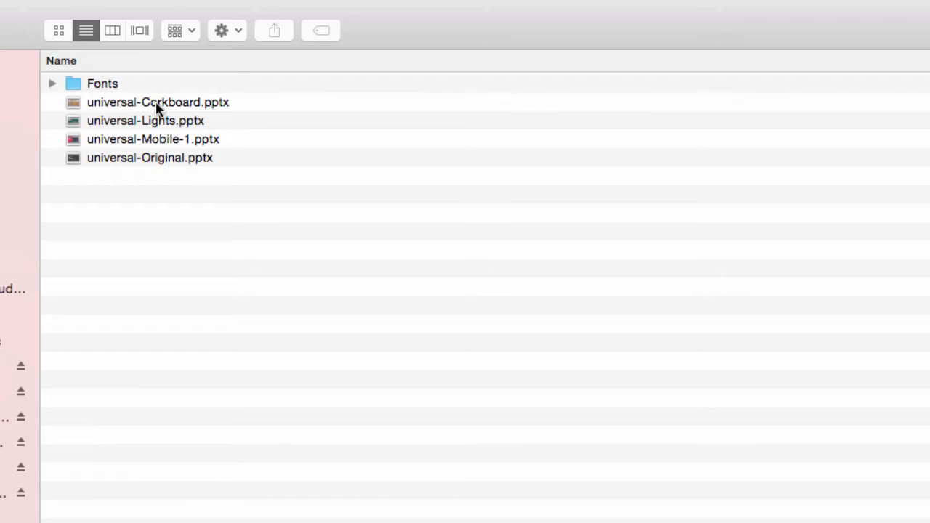
{"action": "mouse_move", "coordinate": [187, 109]}
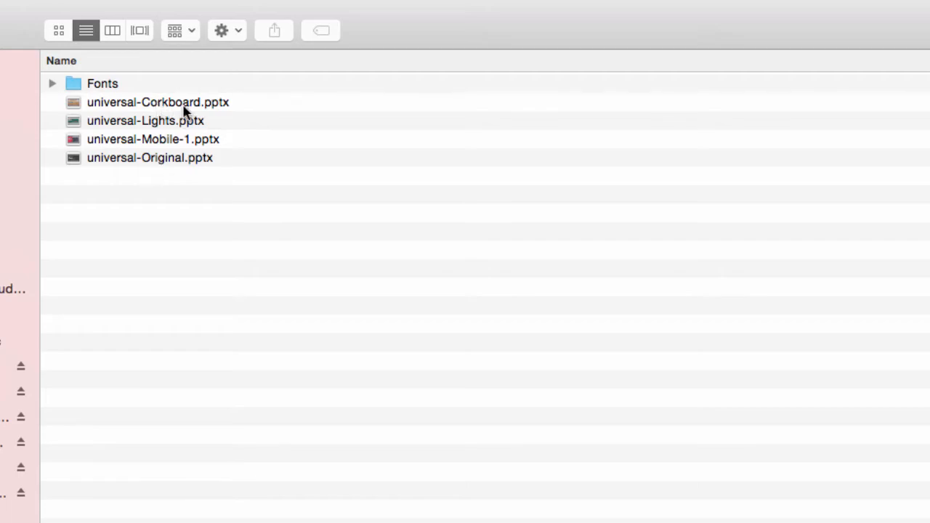
Open universal-Original.pptx and go to slide 2, THANKS FOR WATCHING
{"action": "double_click", "coordinate": [157, 101]}
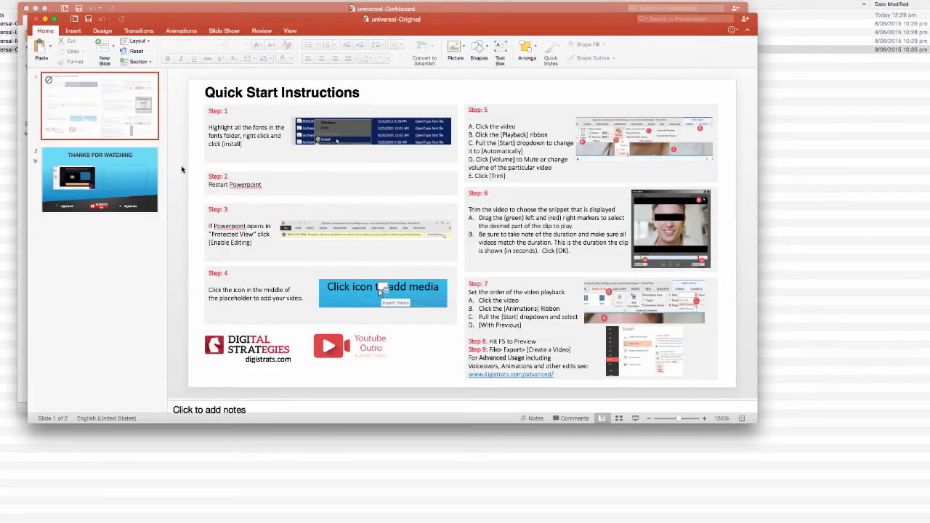
{"action": "mouse_move", "coordinate": [333, 130]}
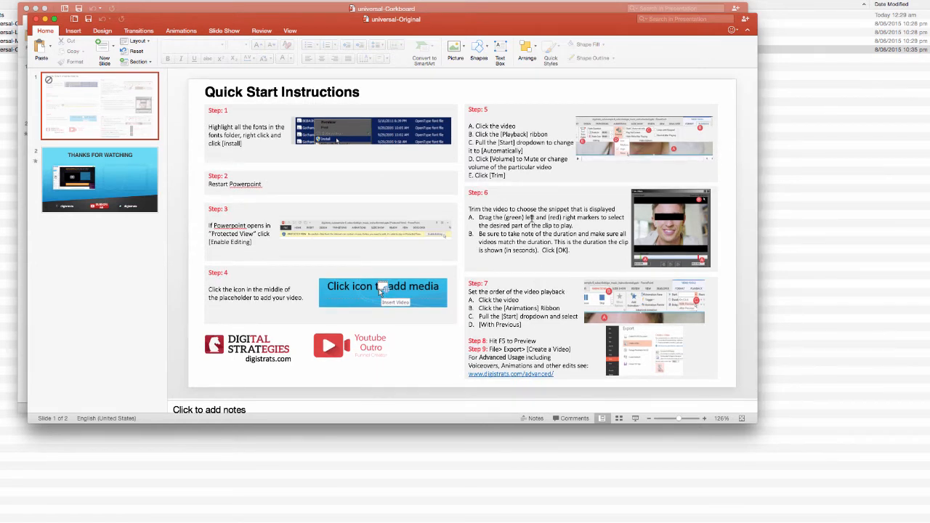
{"action": "left_click", "coordinate": [99, 180]}
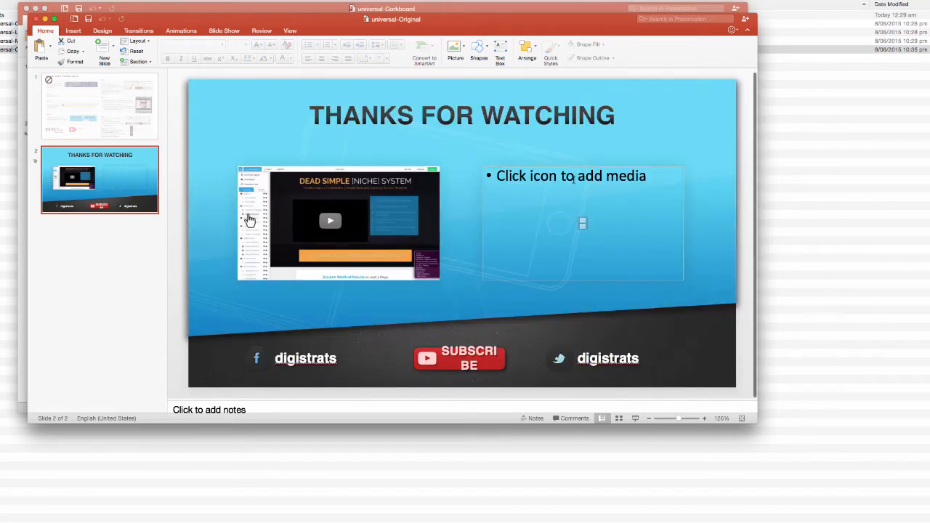
Select the embedded demo video and show its Video Format options
{"action": "left_click", "coordinate": [581, 224]}
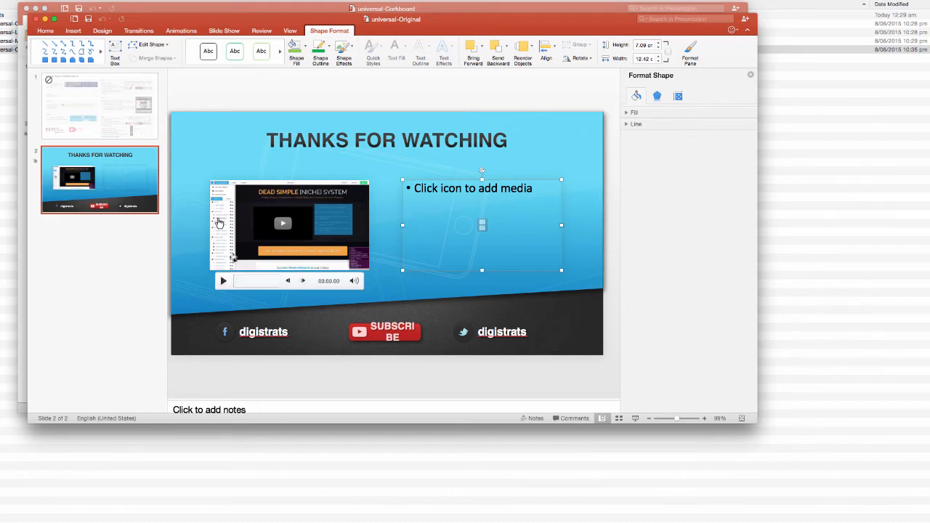
{"action": "left_click", "coordinate": [287, 224]}
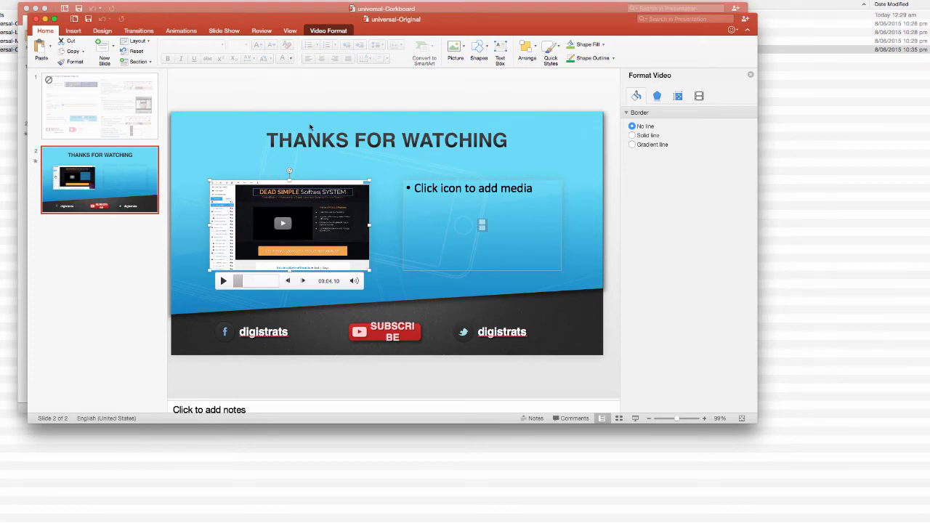
{"action": "mouse_move", "coordinate": [567, 241]}
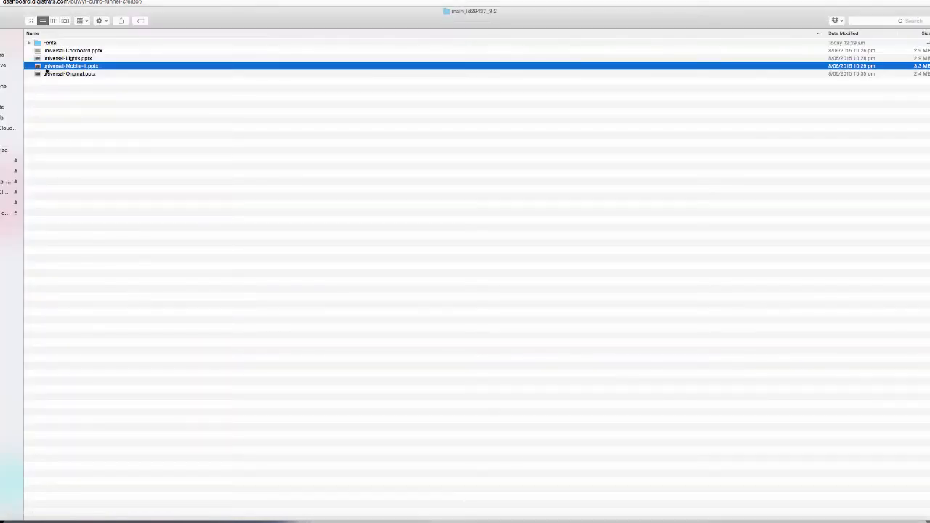
Open universal-Corkboard.pptx on its 'Thanks for Watching!' slide
{"action": "double_click", "coordinate": [70, 66]}
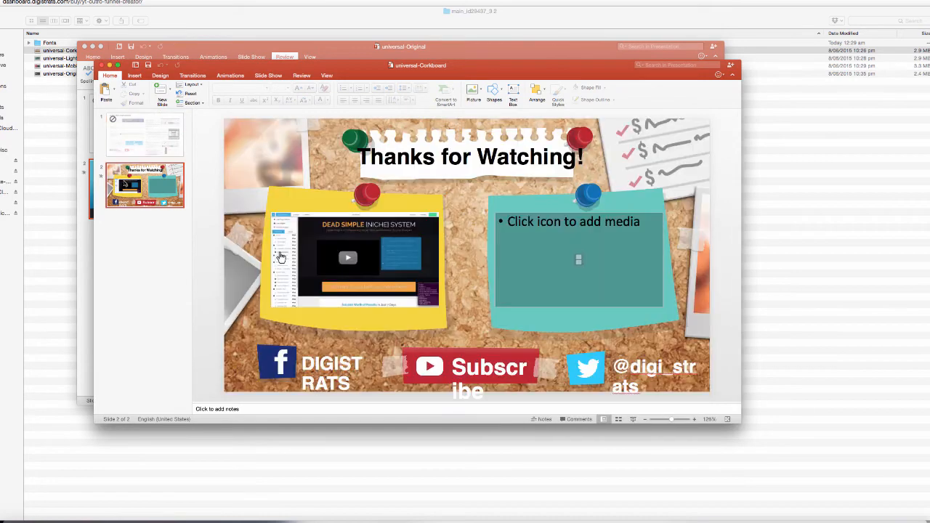
{"action": "mouse_move", "coordinate": [102, 452]}
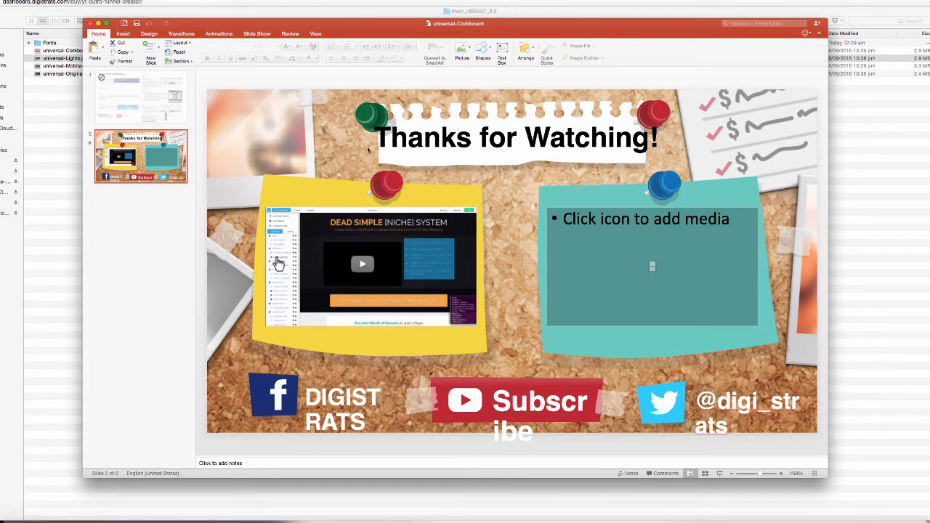
Select the corkboard slide's embedded video, then show the Slide Show ribbon options
{"action": "left_click", "coordinate": [370, 265]}
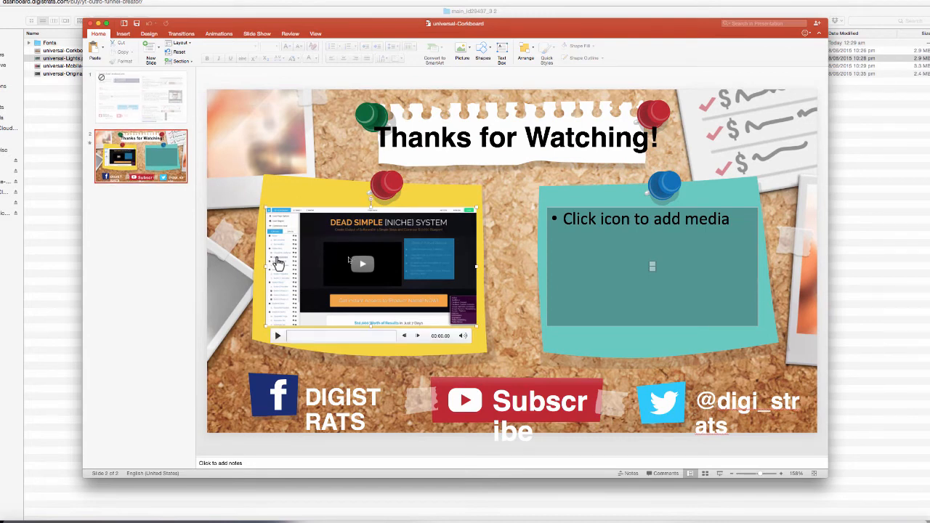
{"action": "left_click", "coordinate": [363, 265]}
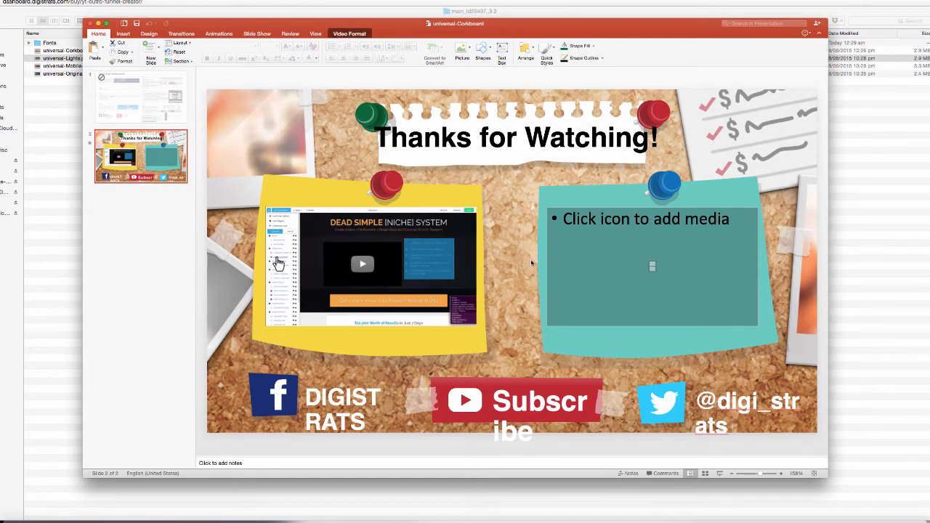
{"action": "left_click", "coordinate": [255, 33]}
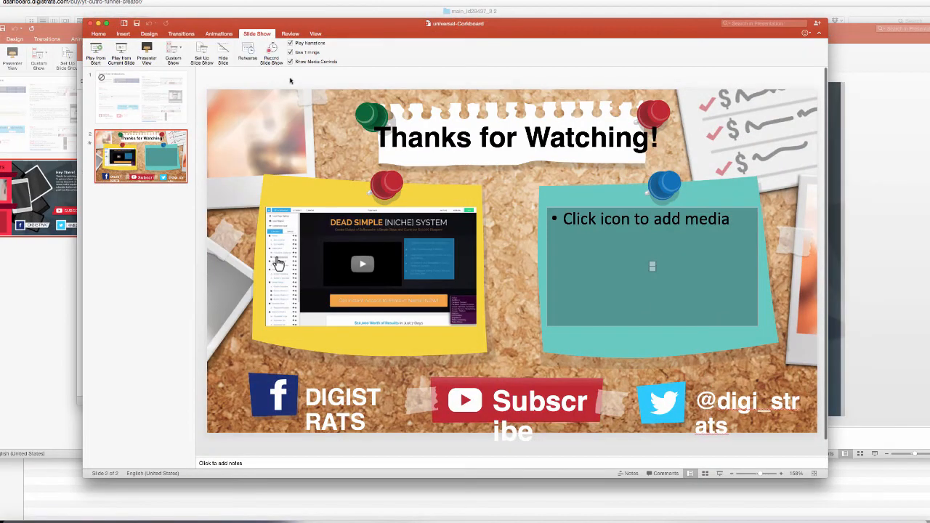
{"action": "mouse_move", "coordinate": [271, 53]}
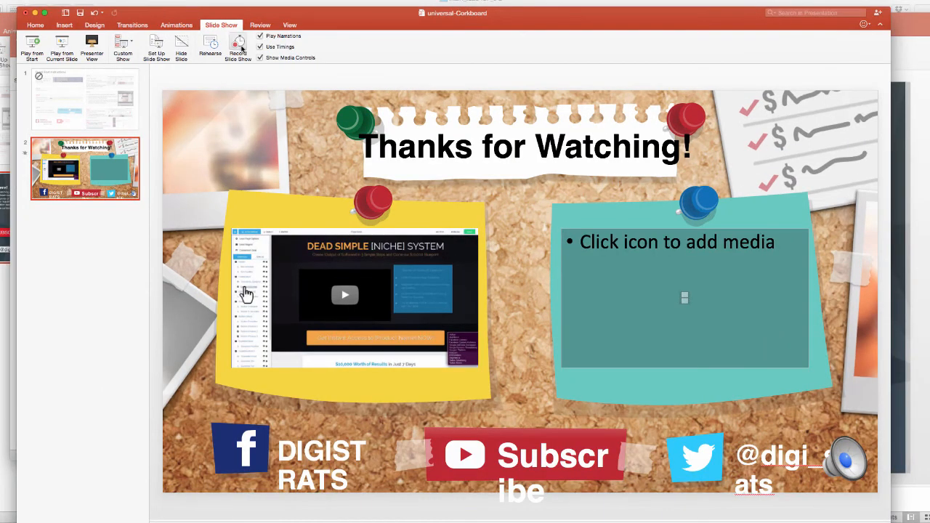
{"action": "mouse_move", "coordinate": [238, 44]}
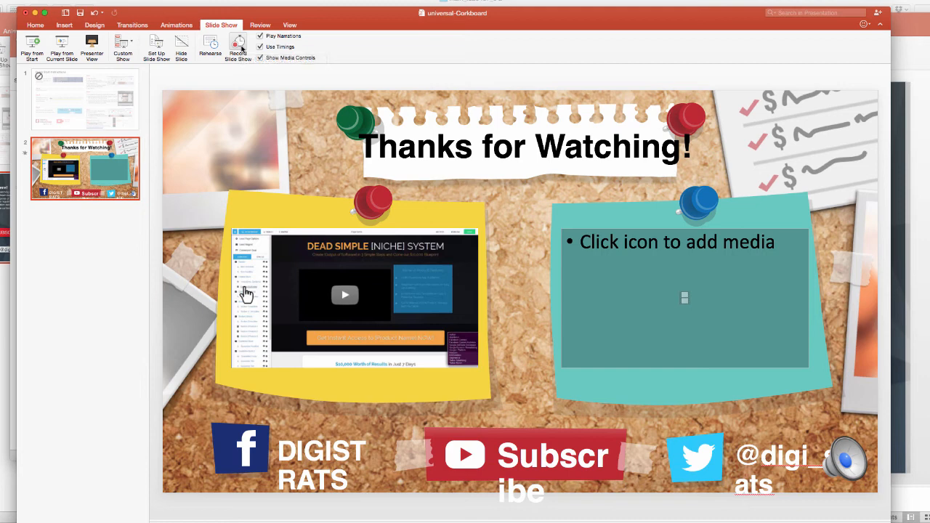
Select the recorded narration audio clip on the slide and play it back
{"action": "left_click", "coordinate": [849, 460]}
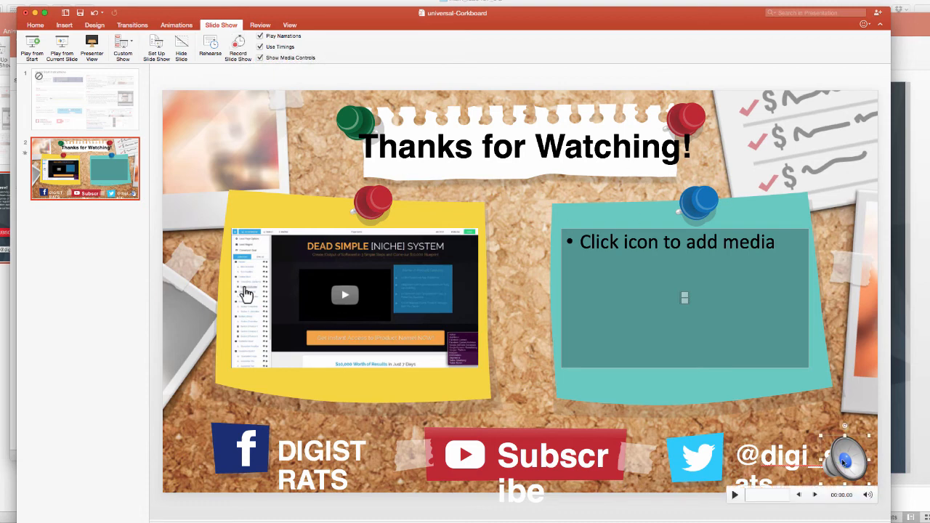
{"action": "left_click", "coordinate": [735, 494]}
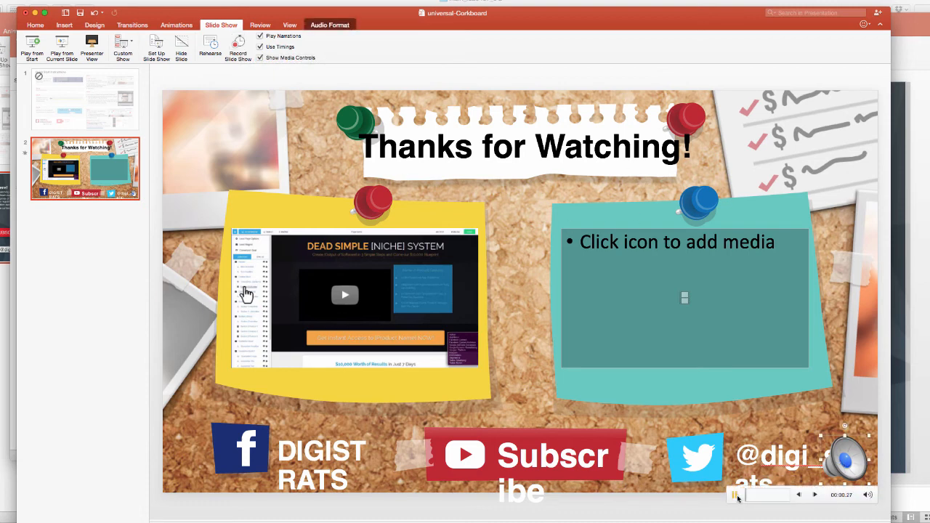